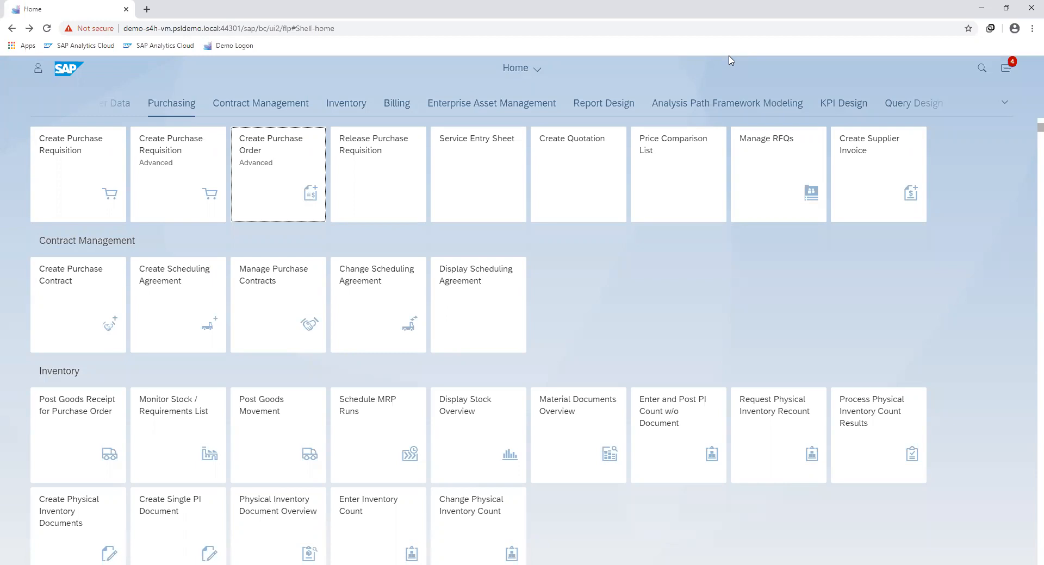
pyautogui.moveTo(558, 56)
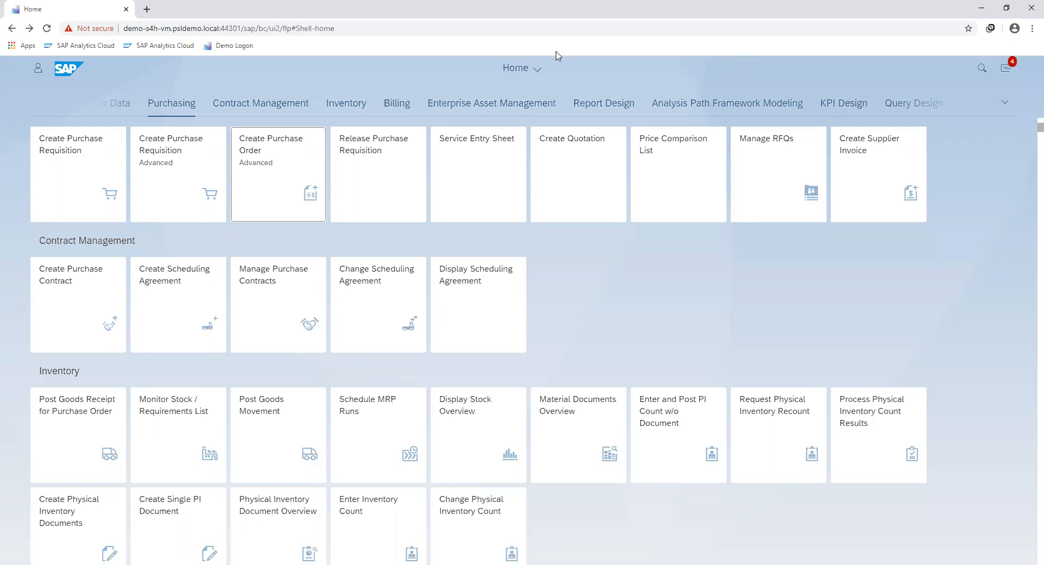
# Step: Open the Create Purchase Order (Advanced) tile from the Purchasing group
pyautogui.click(278, 173)
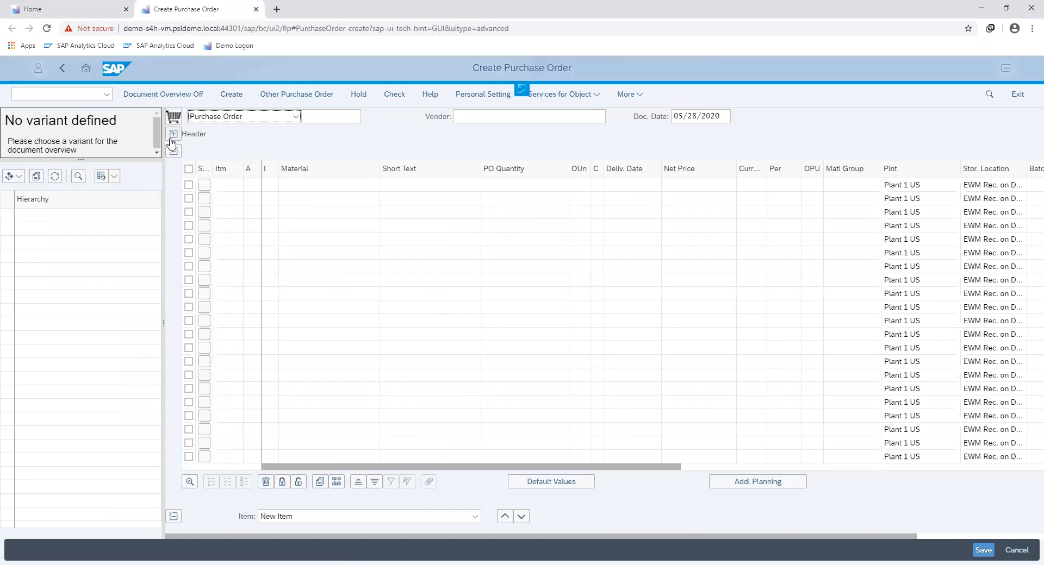
# Step: Enter 1710 as purchasing organization and company code in the header Org. Data
pyautogui.click(173, 137)
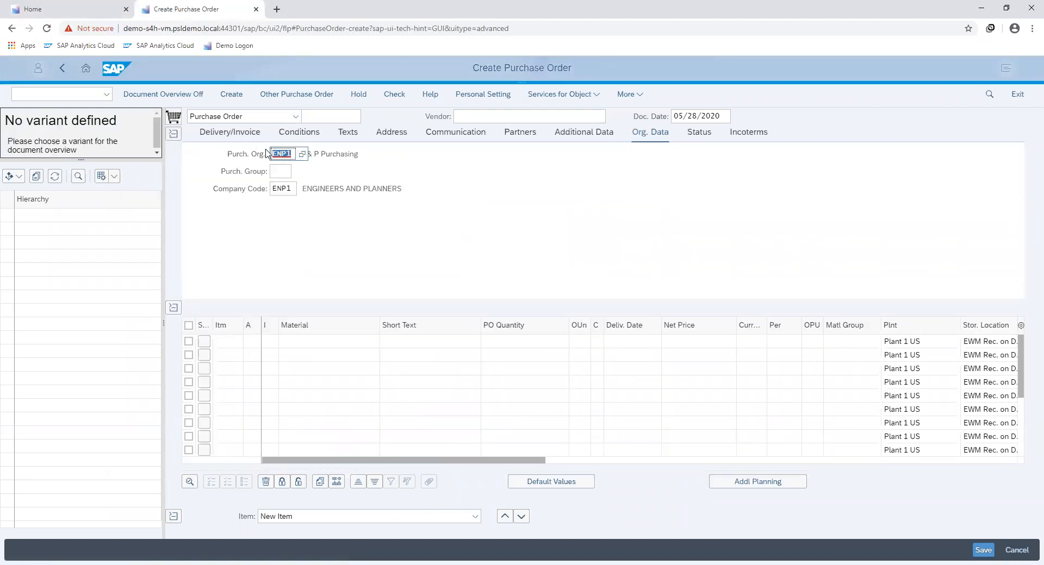
pyautogui.write('1710')
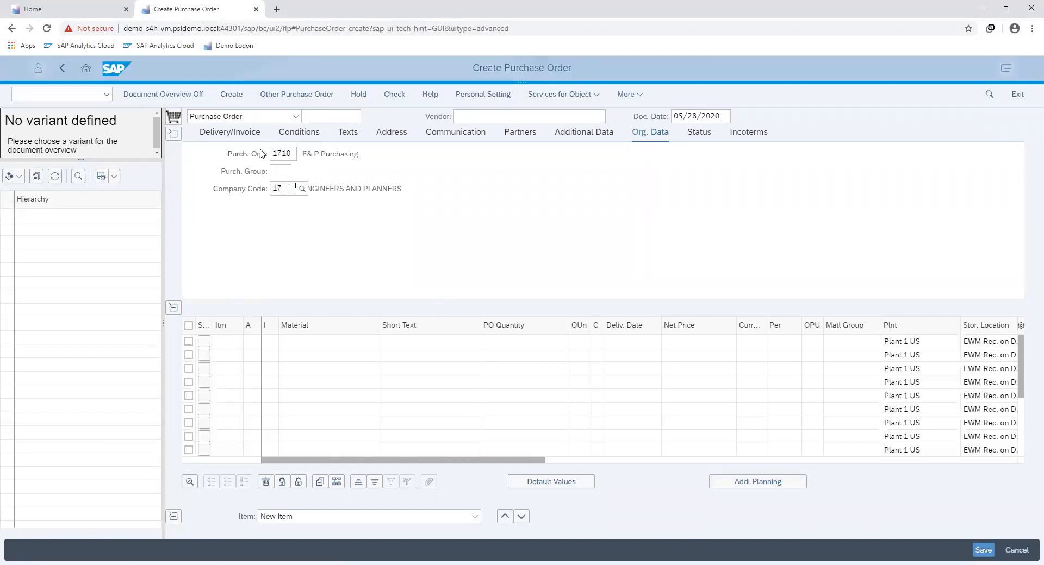
pyautogui.write('1710')
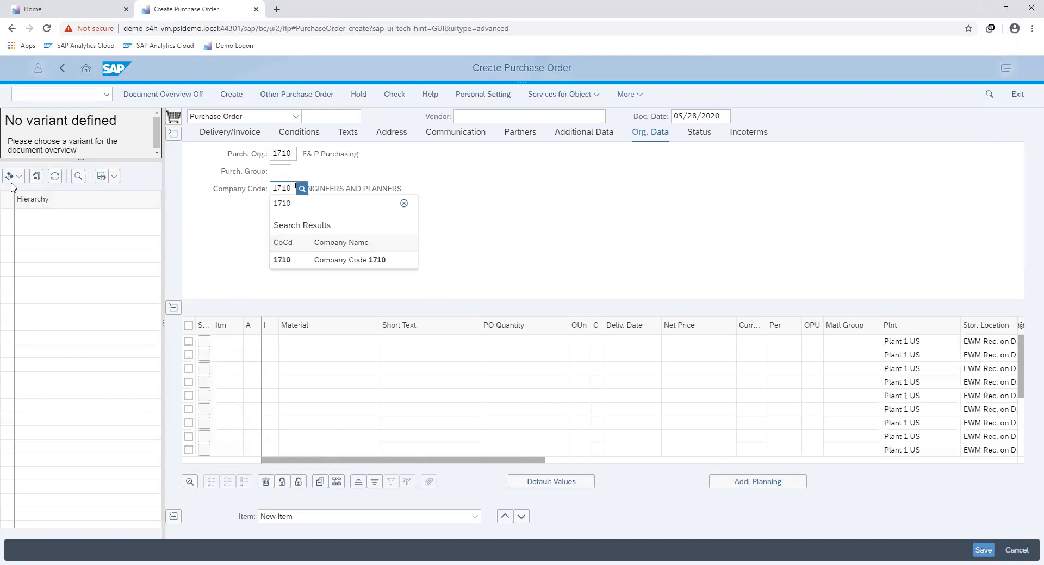
pyautogui.click(10, 177)
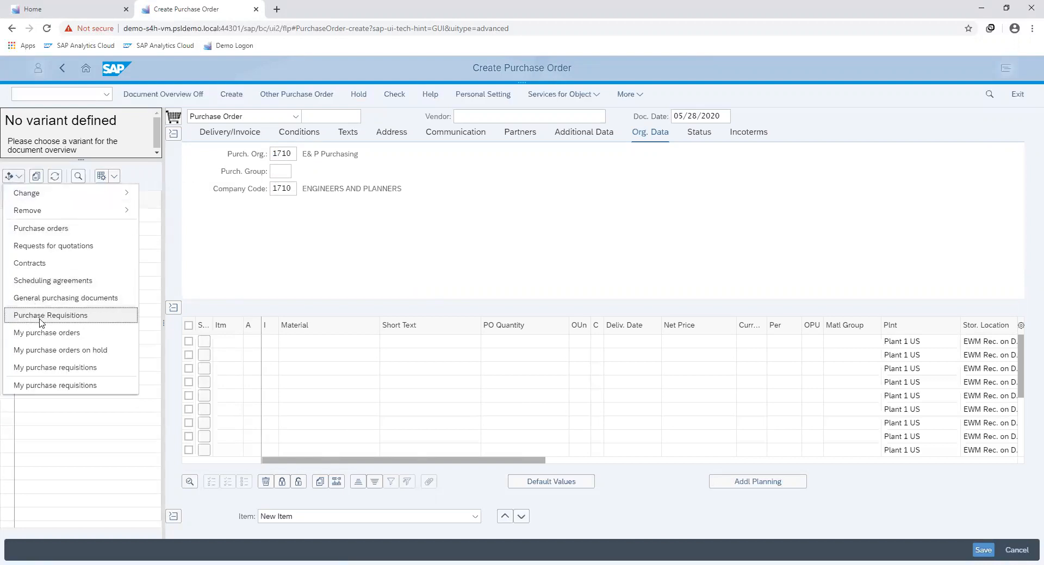
# Step: Search purchase requisitions filtered to account assignment category N (Network)
pyautogui.click(50, 315)
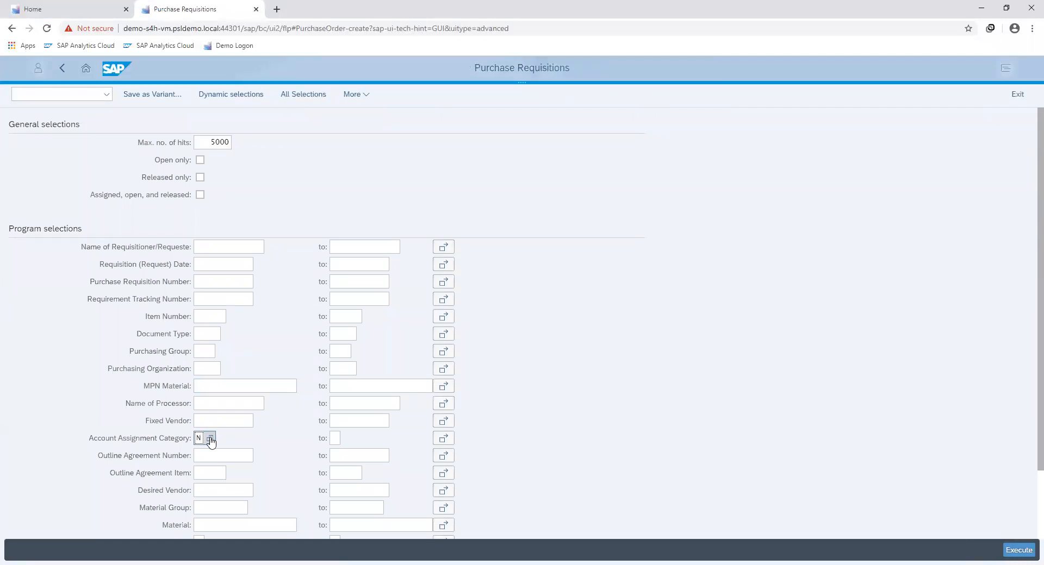
pyautogui.click(210, 438)
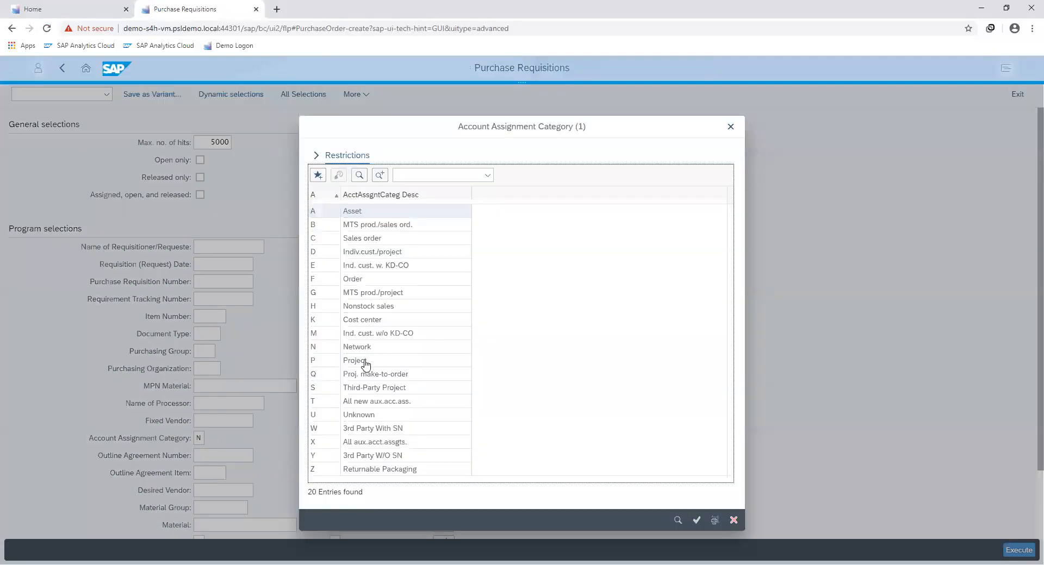
pyautogui.moveTo(364, 364)
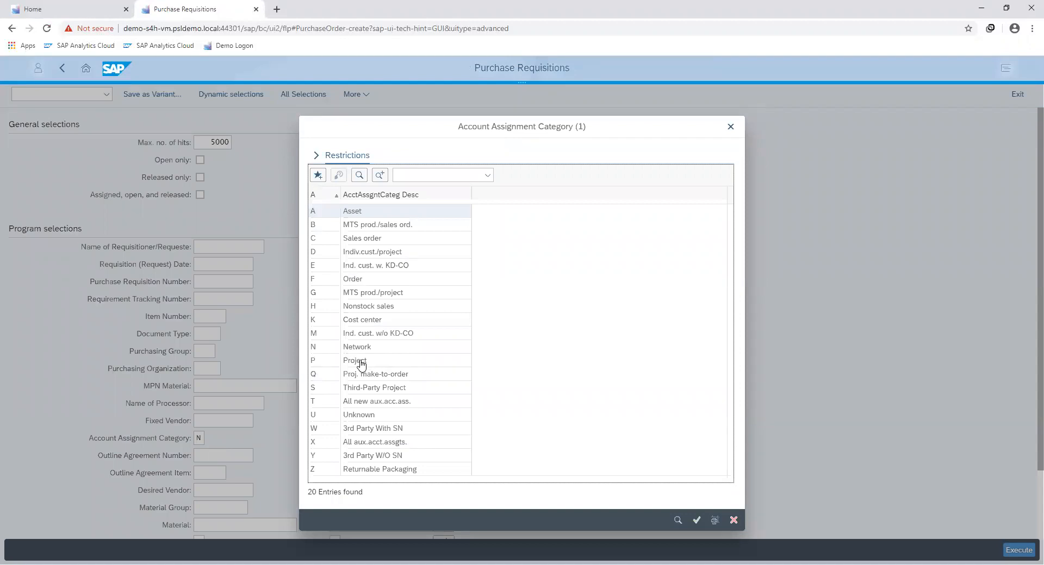
pyautogui.moveTo(359, 349)
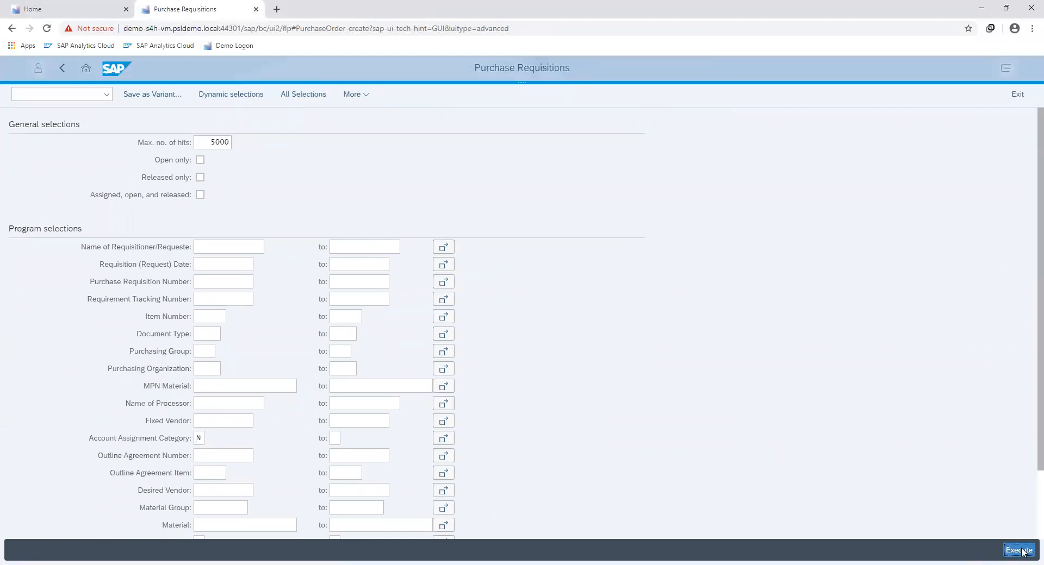
pyautogui.click(1017, 550)
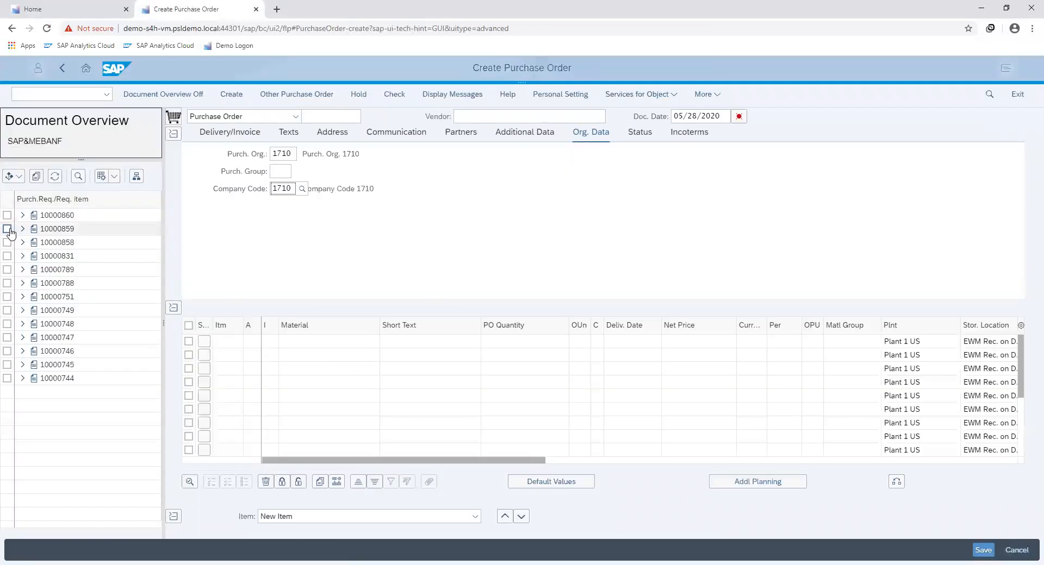
# Step: Adopt requisition 10000859 as item 10, Consultancy Service
pyautogui.click(6, 229)
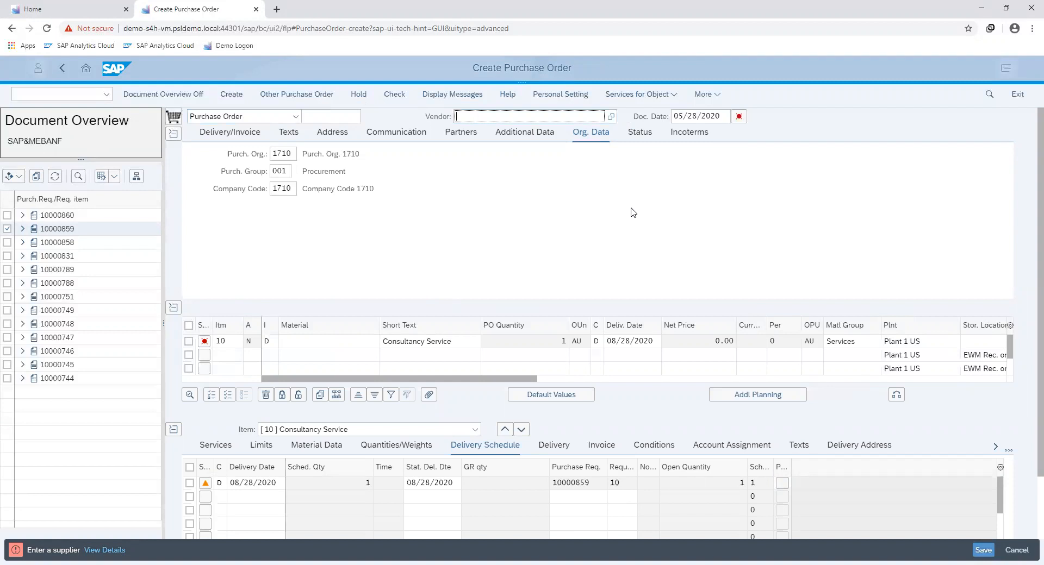
# Step: Enter vendor 2000053 Talen Enterprise Limited by searching 'talen'
pyautogui.click(529, 116)
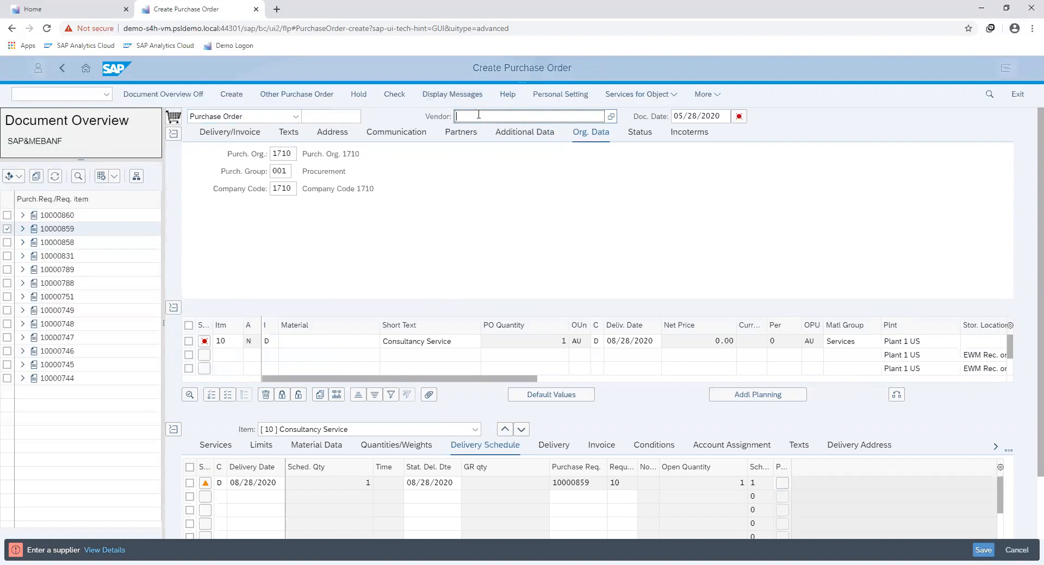
pyautogui.write('talen Enterprise Limited')
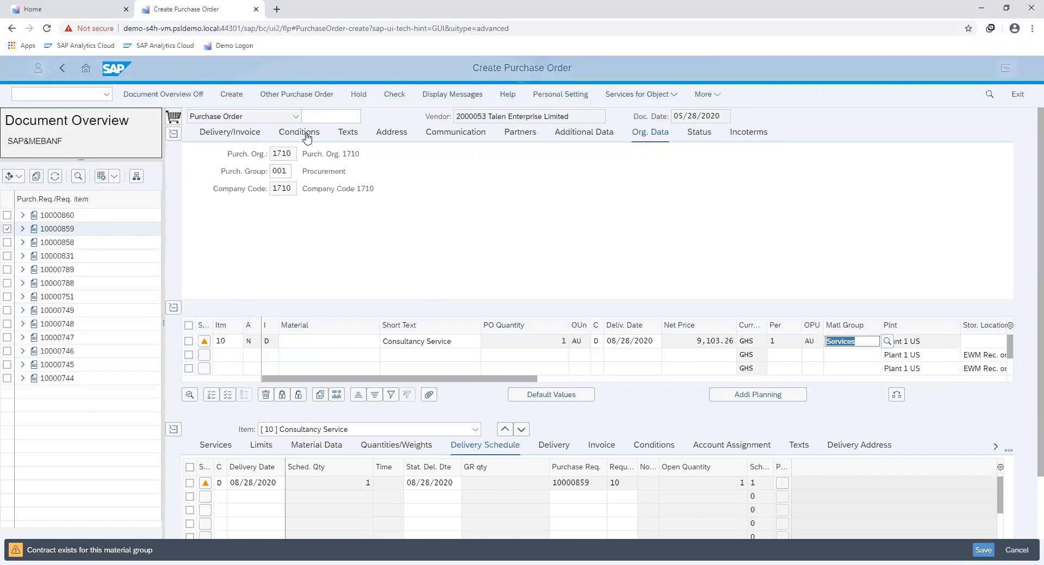
# Step: Check the header Conditions showing 9,103.26 GHS, then view the blank Incoterms
pyautogui.click(298, 132)
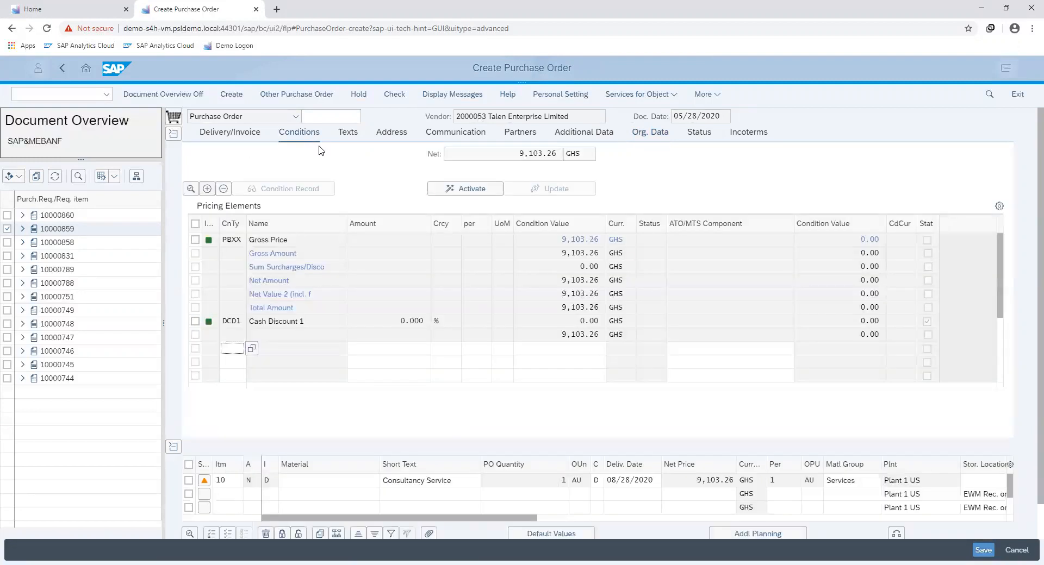
pyautogui.moveTo(421, 337)
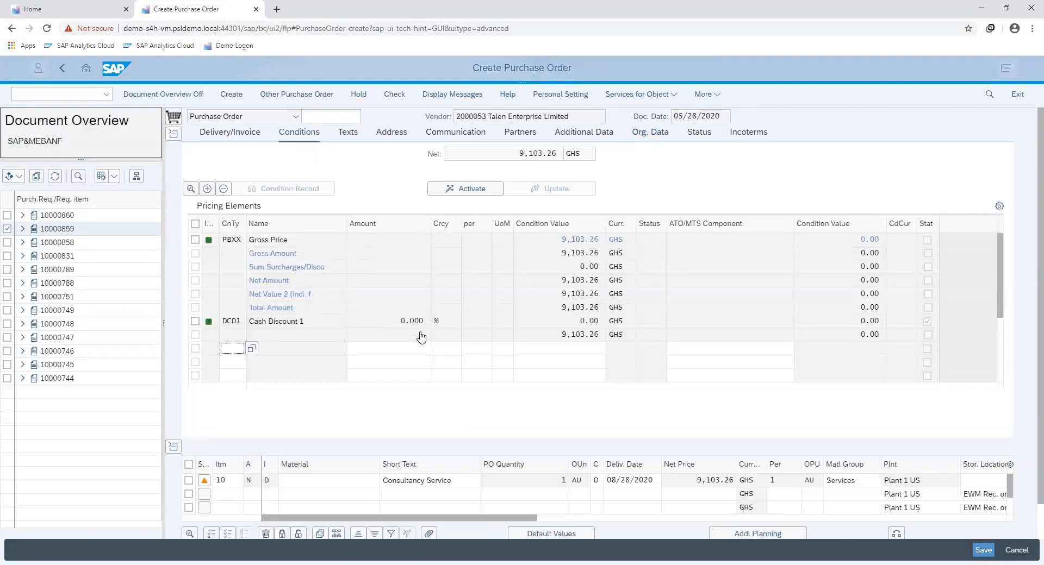
pyautogui.moveTo(756, 135)
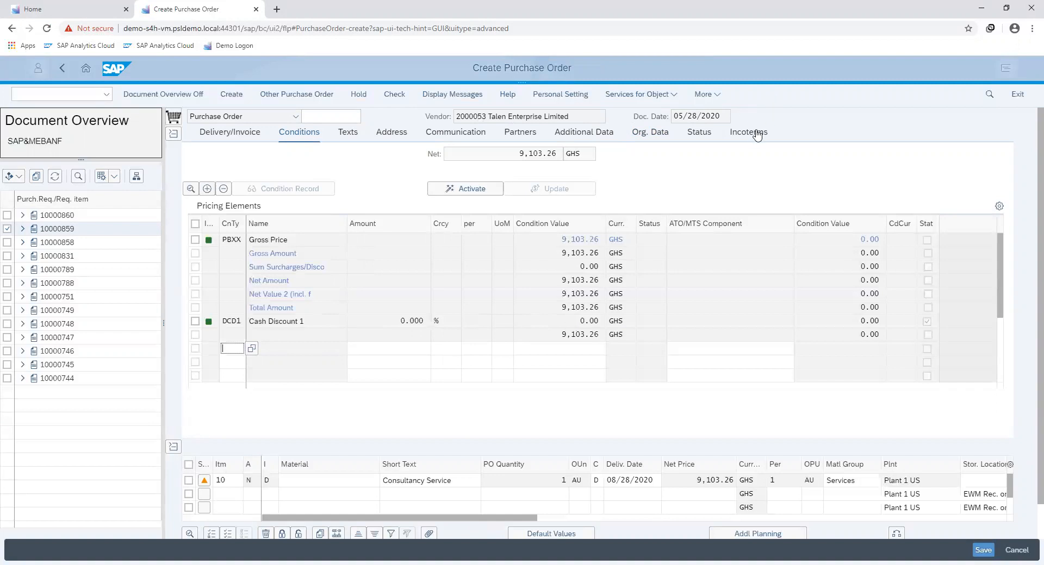
pyautogui.click(748, 132)
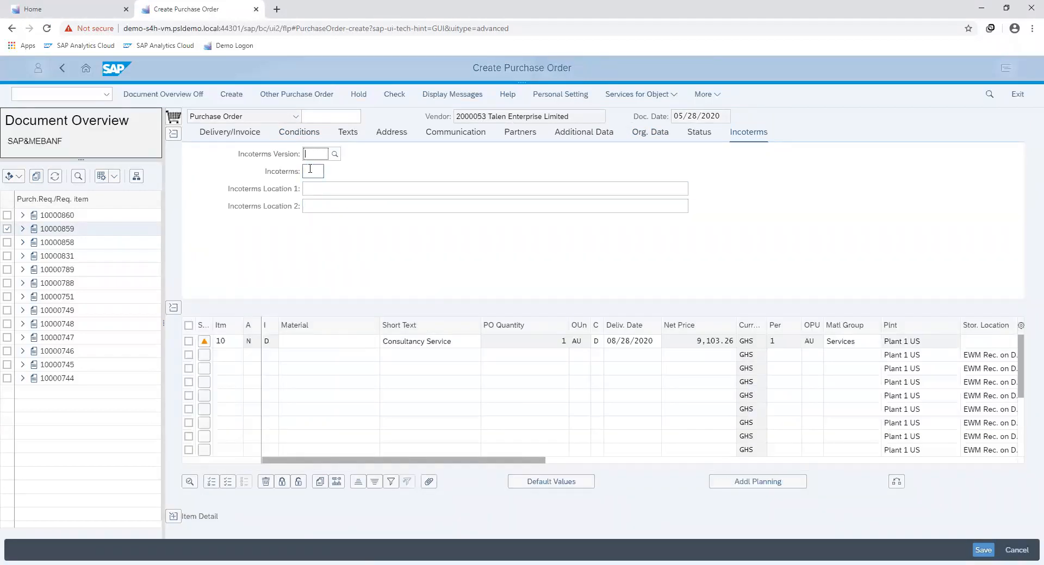
pyautogui.click(495, 189)
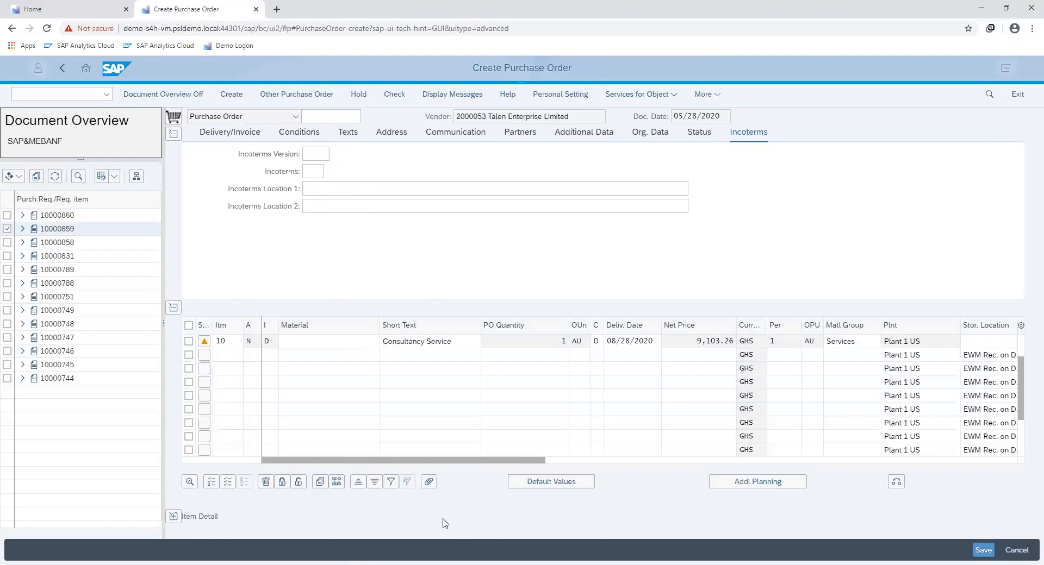
pyautogui.click(315, 153)
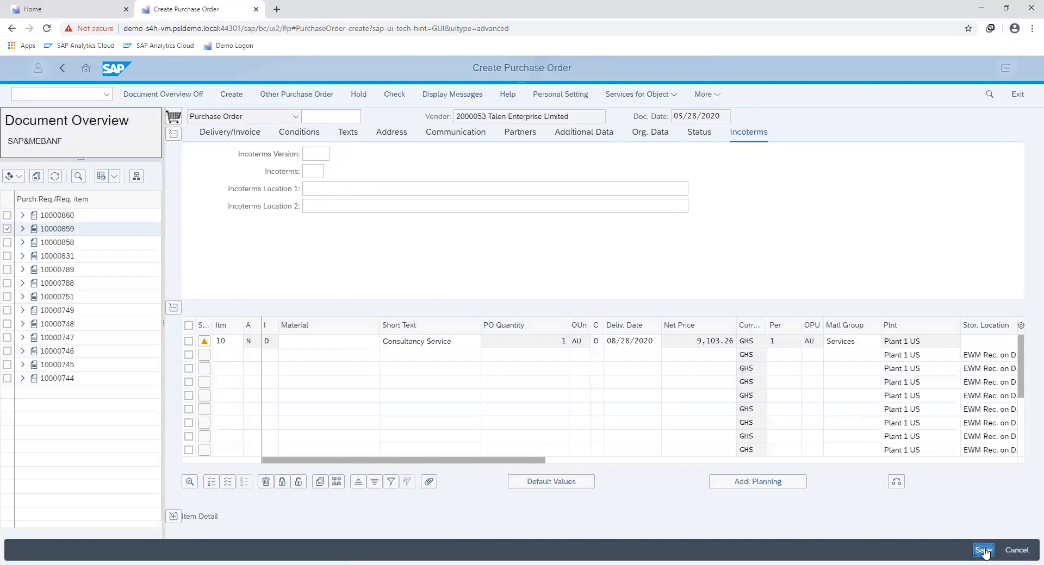
pyautogui.click(983, 550)
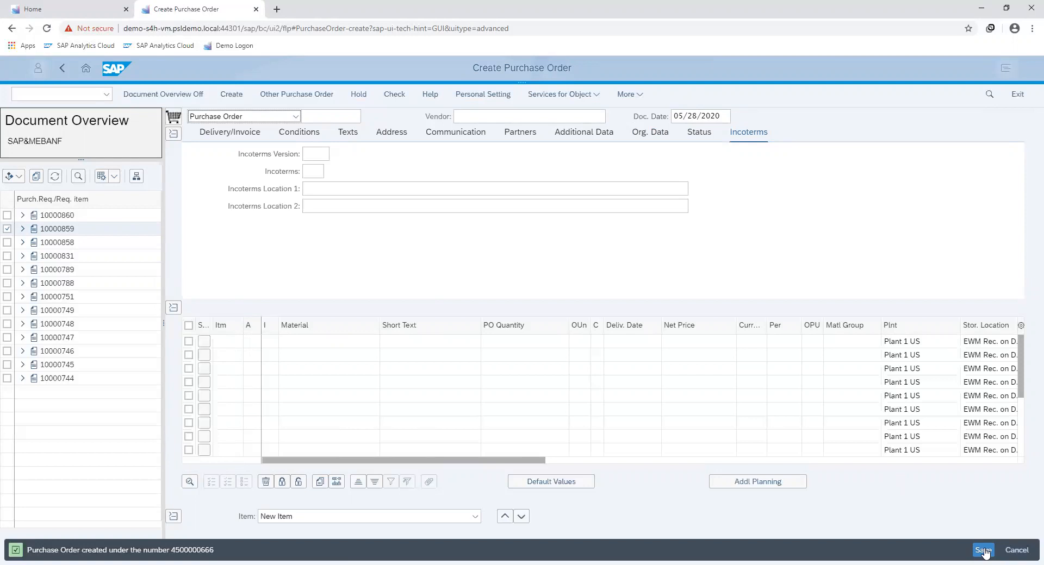
pyautogui.moveTo(957, 508)
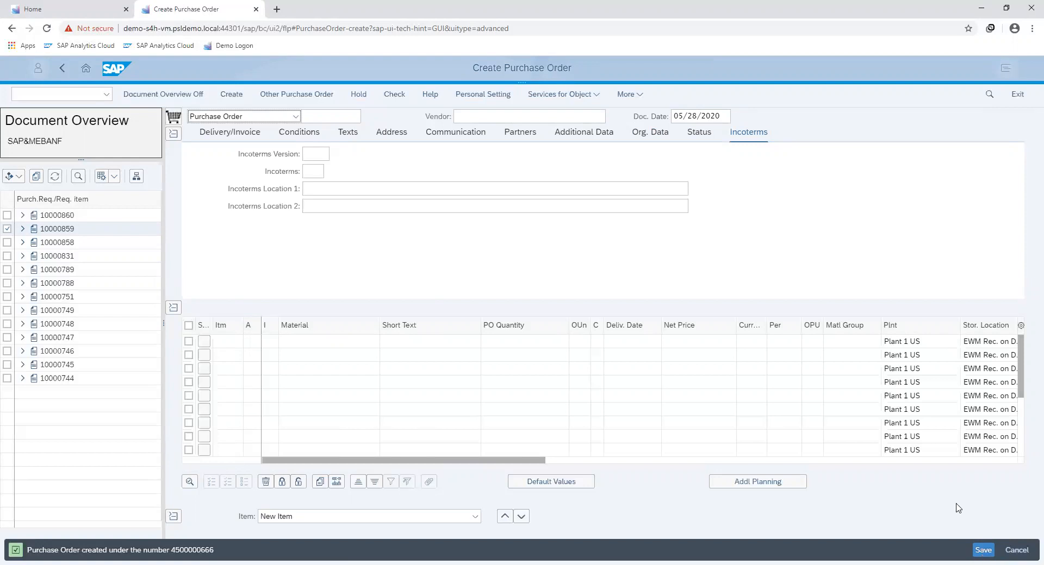